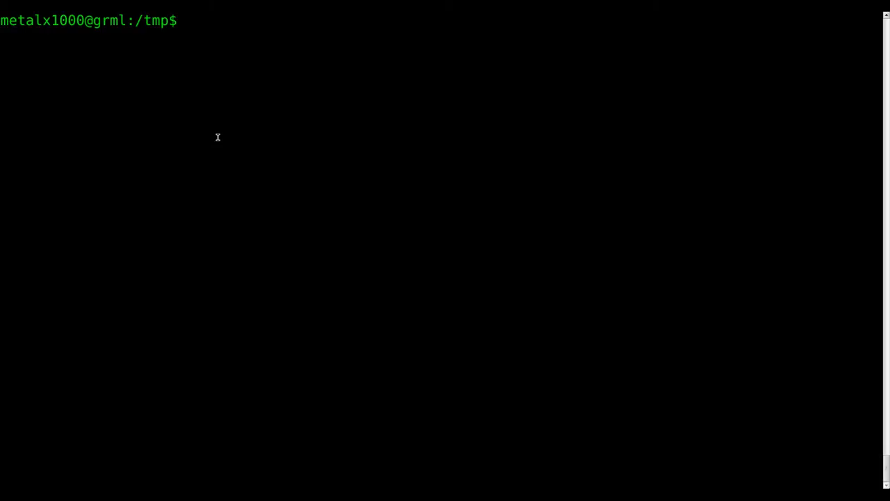
Print the sample file 'text' with cat, showing lines like 10 Tiny Toes? and This [is] ThaT
type("cat text")
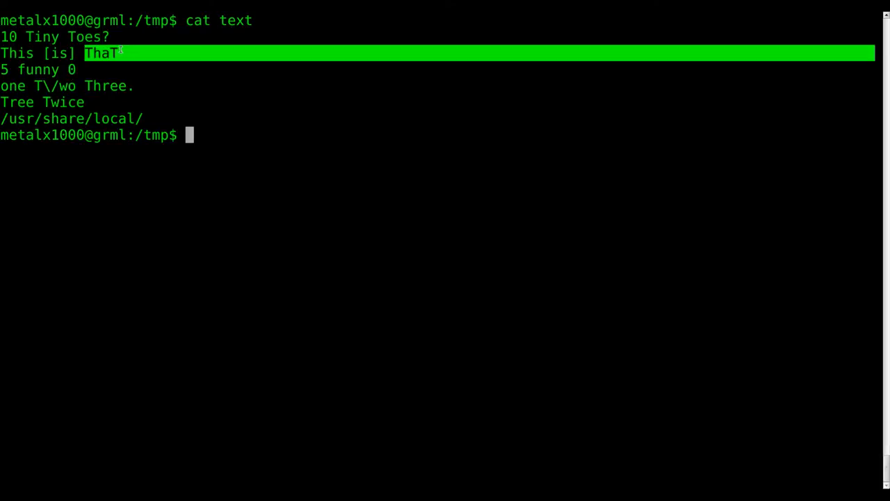
Run sed 's/ThaT/BOB/g' text, then highlight that a lowercase 'that' pattern leaves ThaT unchanged
type("sed")
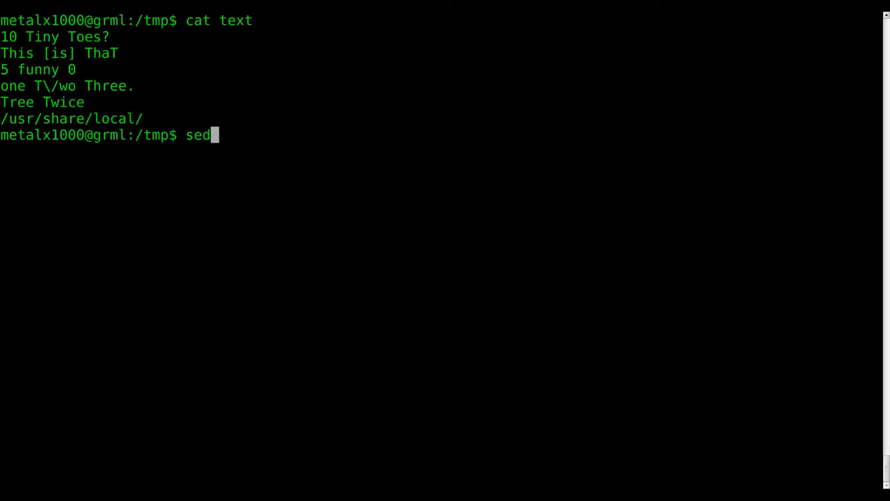
type("'s///")
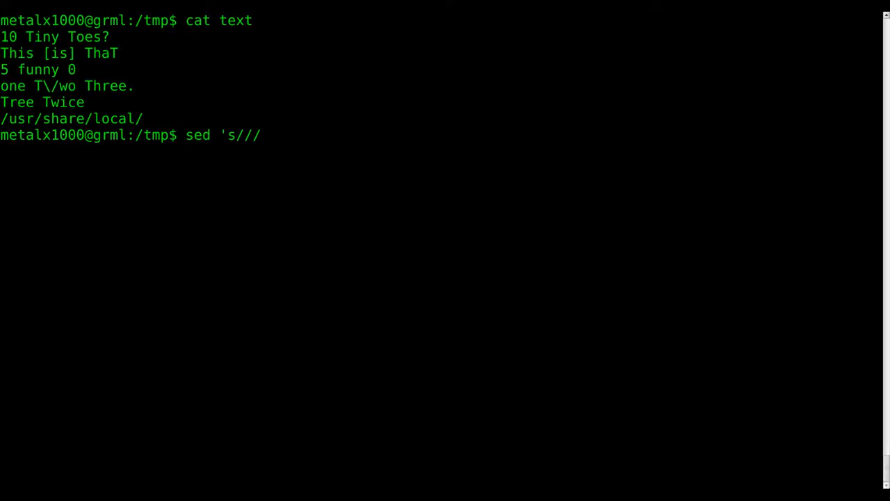
type("g")
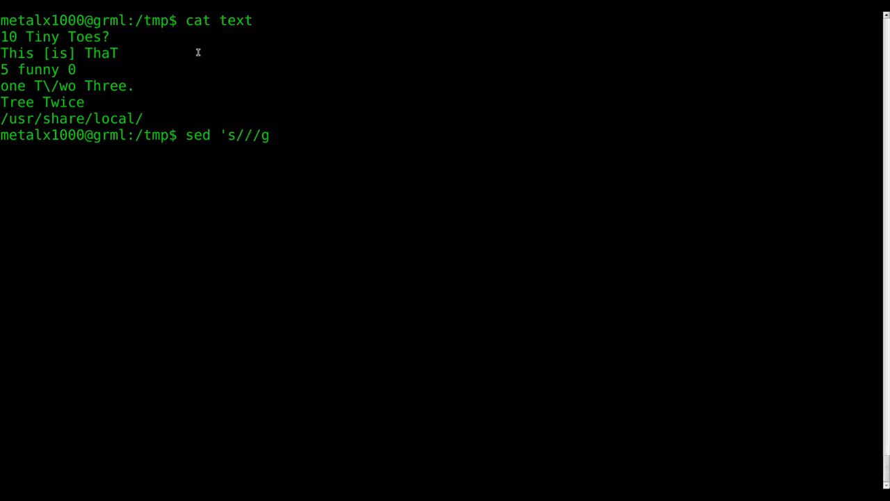
type("ThaT")
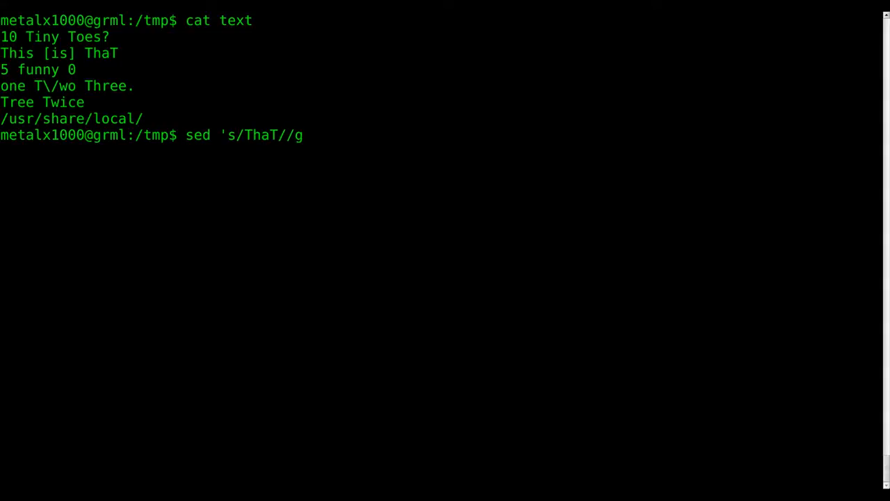
type("BOB/")
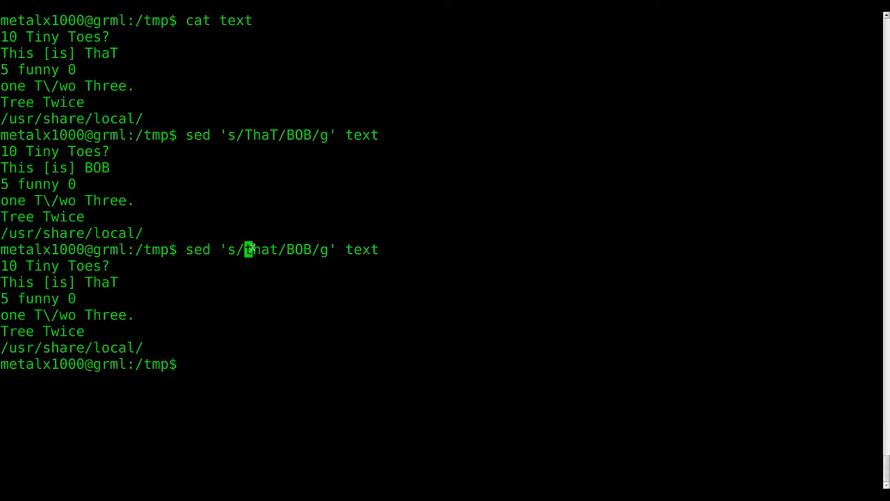
double_click(262, 250)
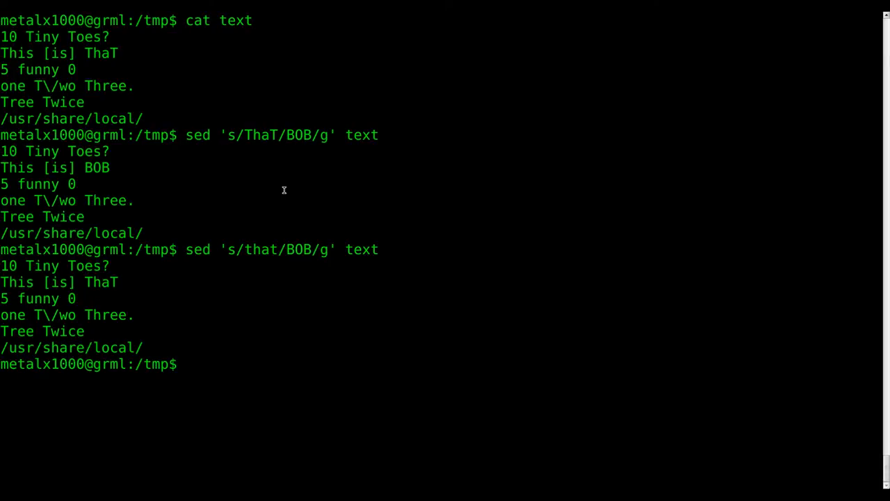
Run sed 's/that/BOB/Ig' text so the case-insensitive pattern turns ThaT into BOB
type("sed 's/that/BOB/g' tex")
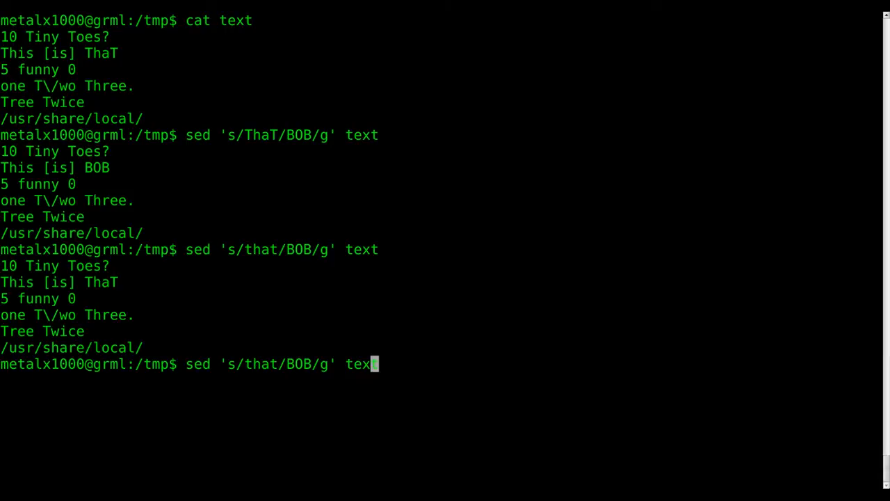
type("t")
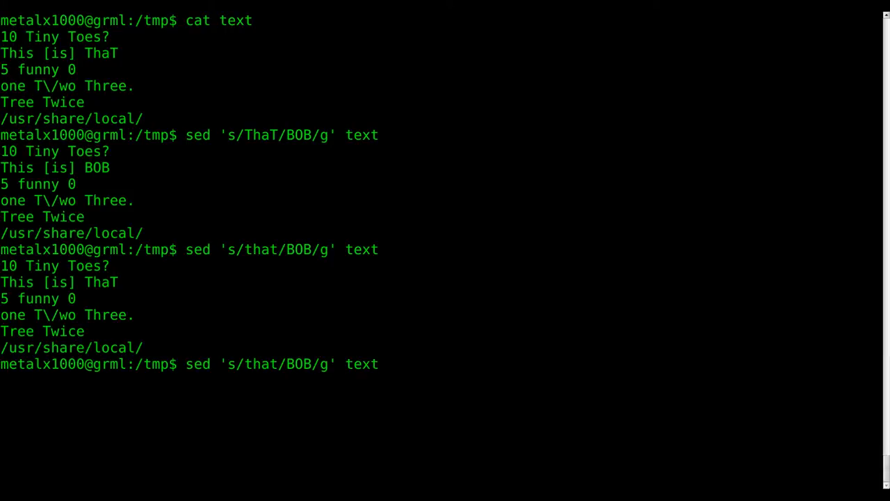
type("I")
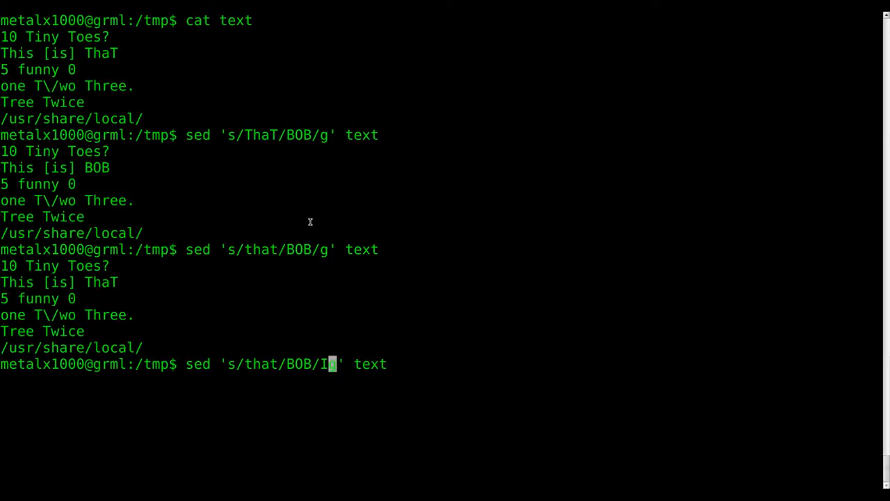
type("g")
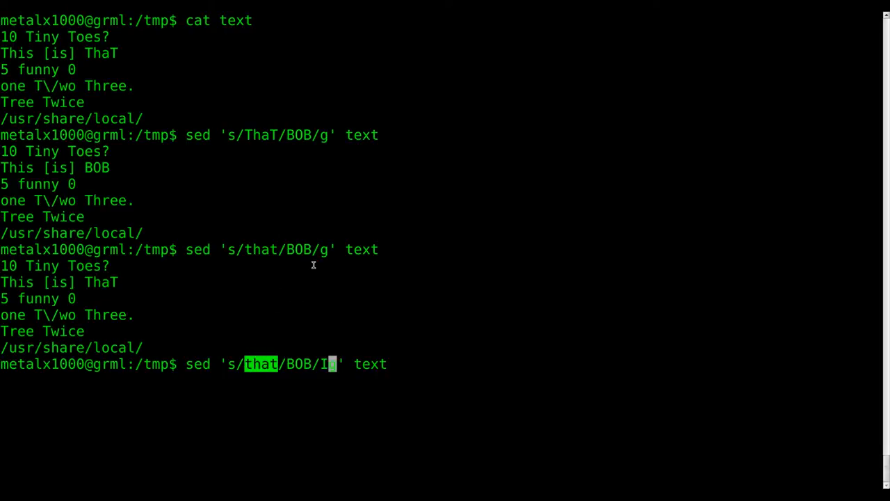
type("g")
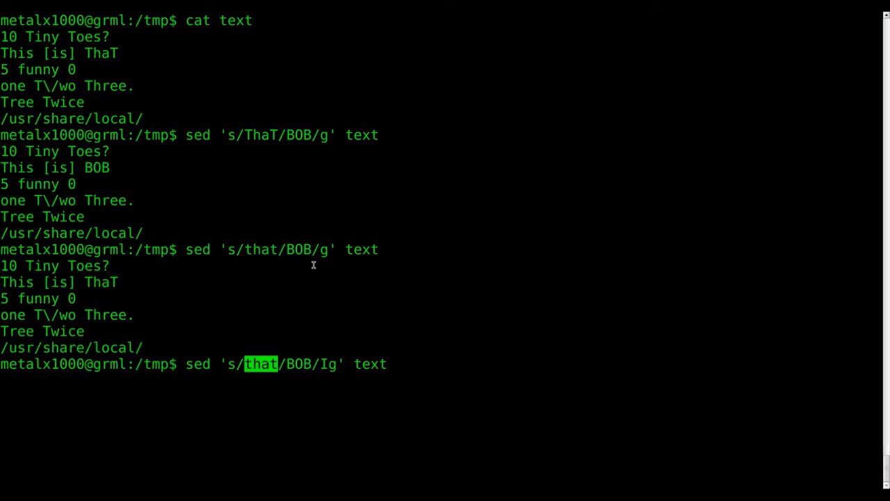
key("Return")
type("sed 's/to/BOB/Ig' text")
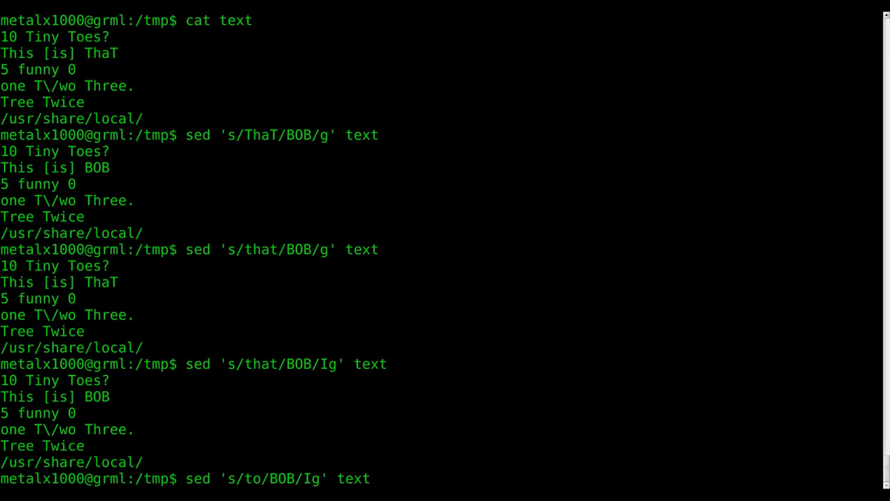
Run sed 's/toes/BOB/Ig' text turning Toes into BOB, then the same command with flags ordered gI
key("Return")
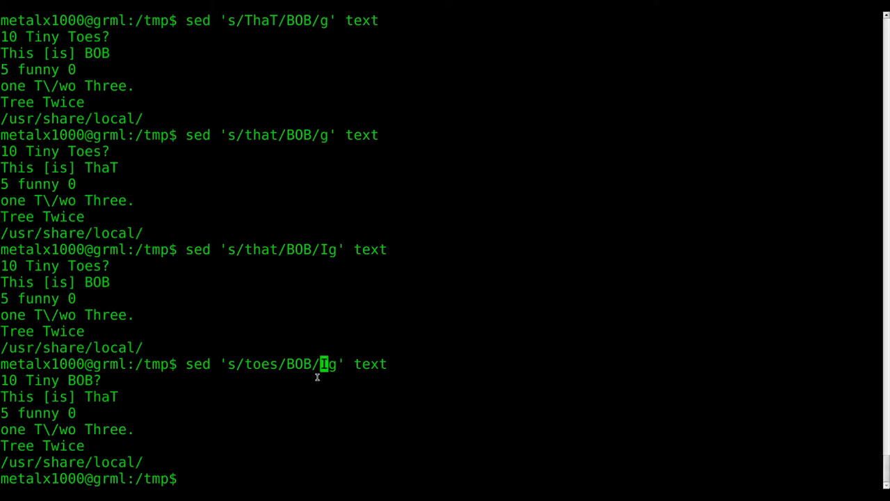
type("sed 's/toes/BOB/Ig' text")
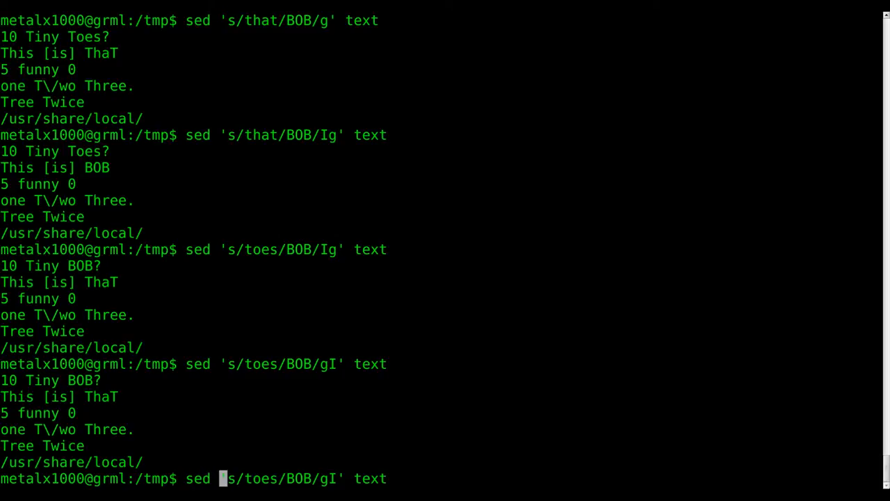
Start adding -i to the sed command, then cancel the line with Ctrl+C to return to an empty prompt
type("-i")
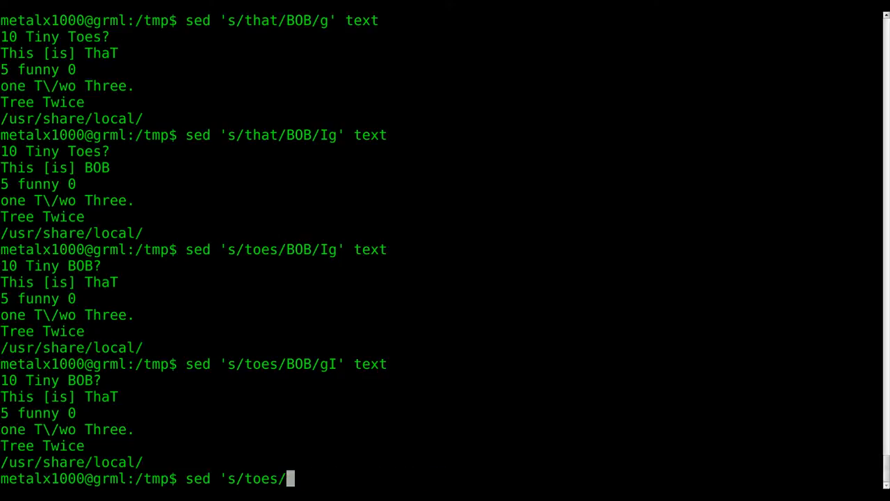
key("ctrl+c")
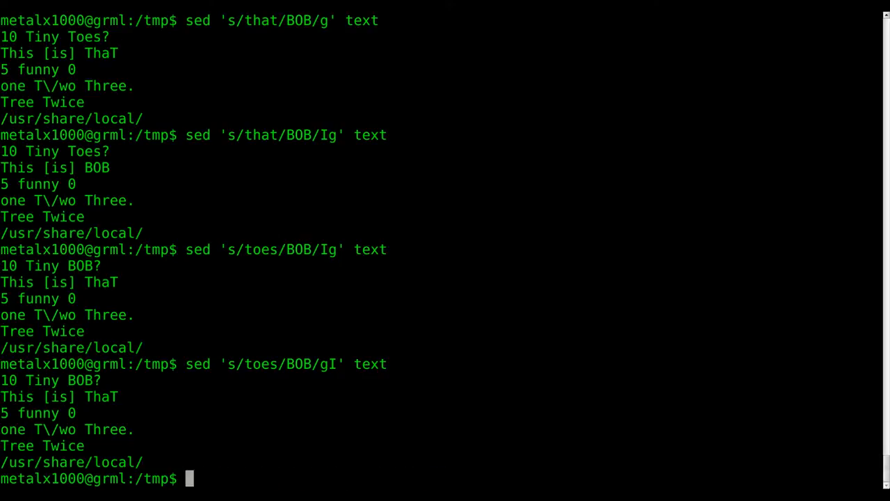